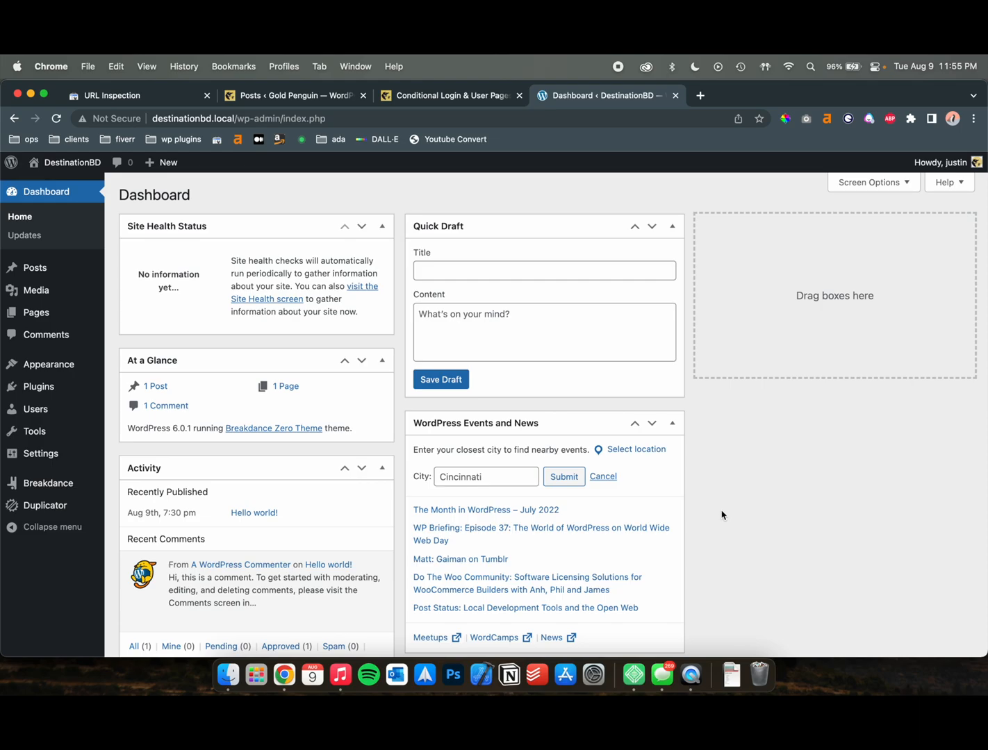
{"action": "mouse_move", "coordinate": [611, 447]}
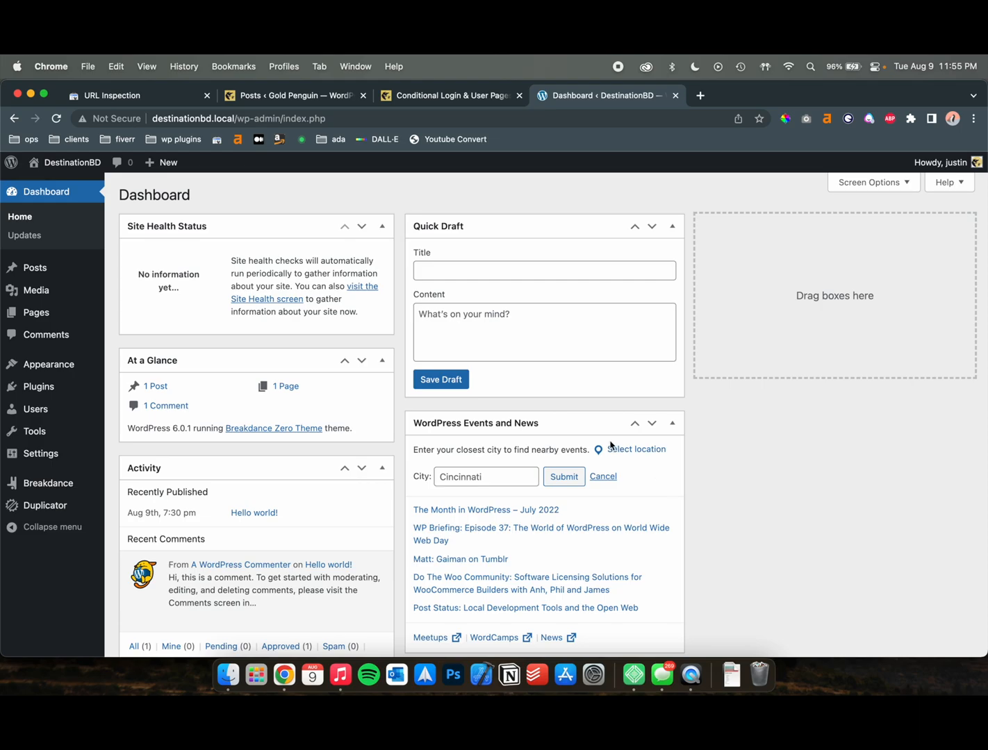
Go to Breakdance > Headers in the admin sidebar to list the MainHeader template
{"action": "left_click", "coordinate": [48, 483]}
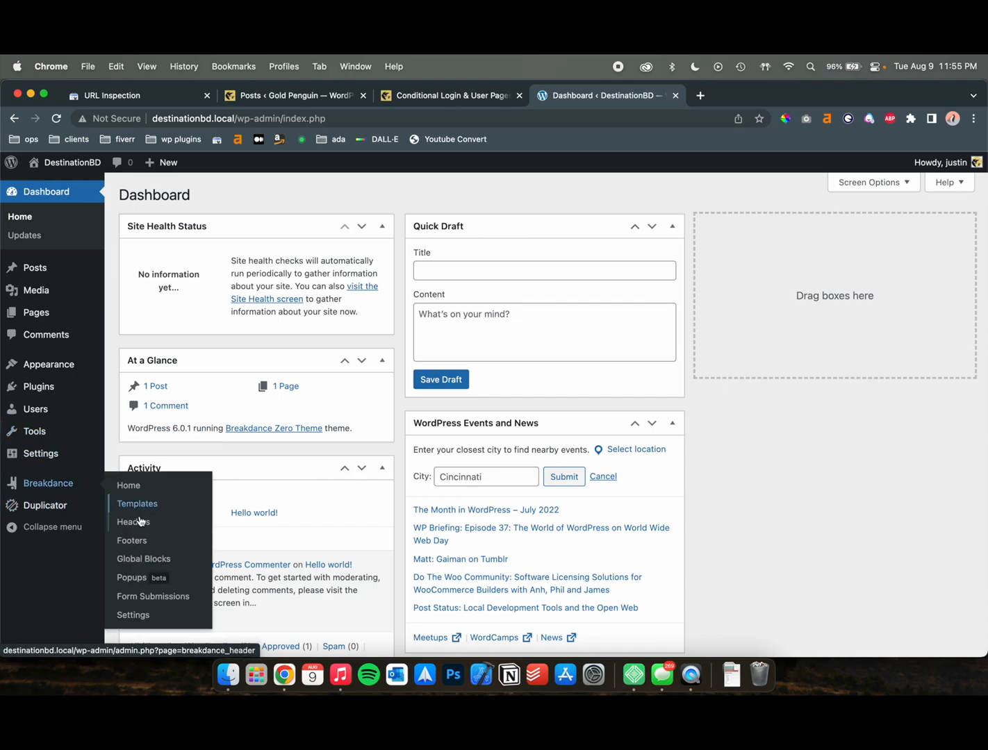
{"action": "left_click", "coordinate": [132, 522]}
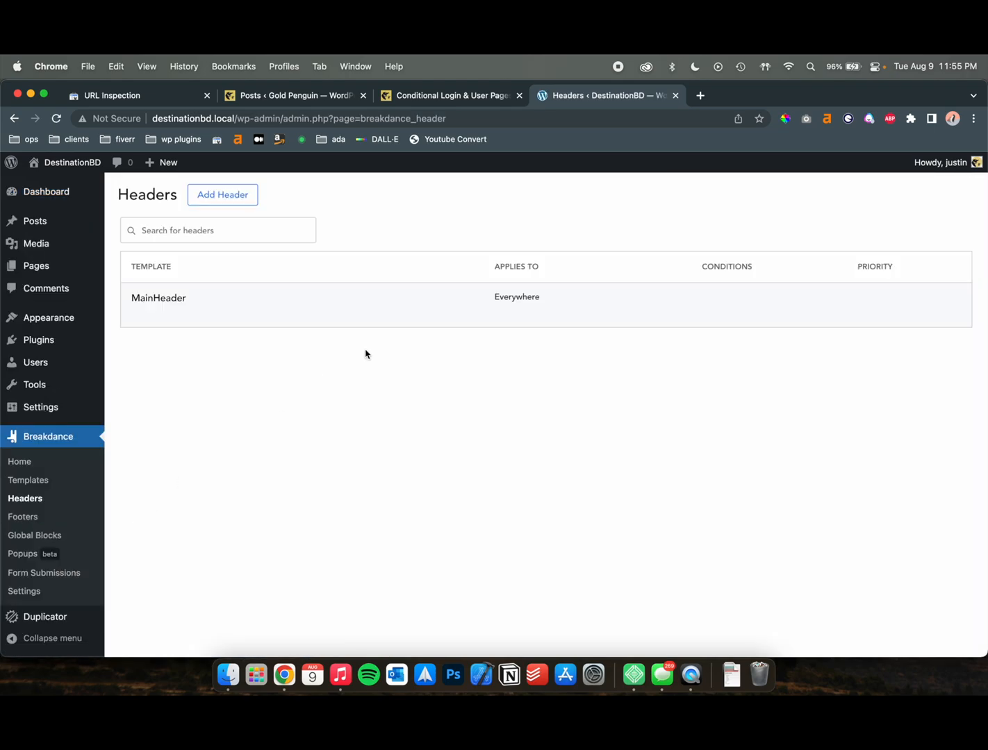
{"action": "left_click", "coordinate": [222, 195]}
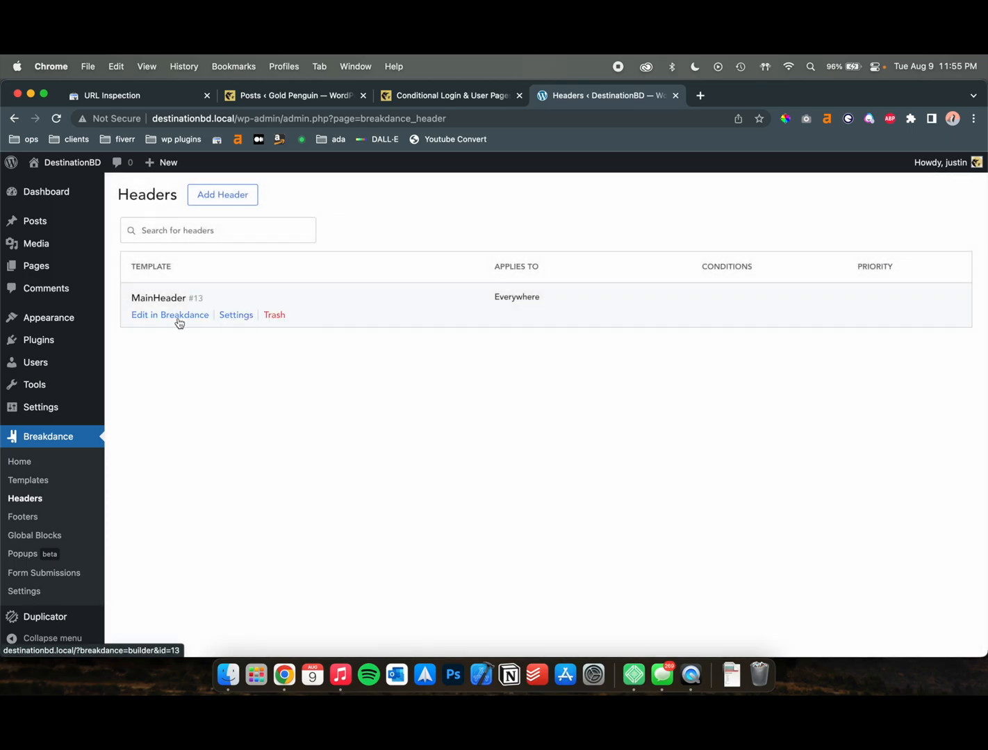
Edit MainHeader in Breakdance and insert a Menu Builder element with Home, Products, Use Cases, Developers, About
{"action": "left_click", "coordinate": [170, 315]}
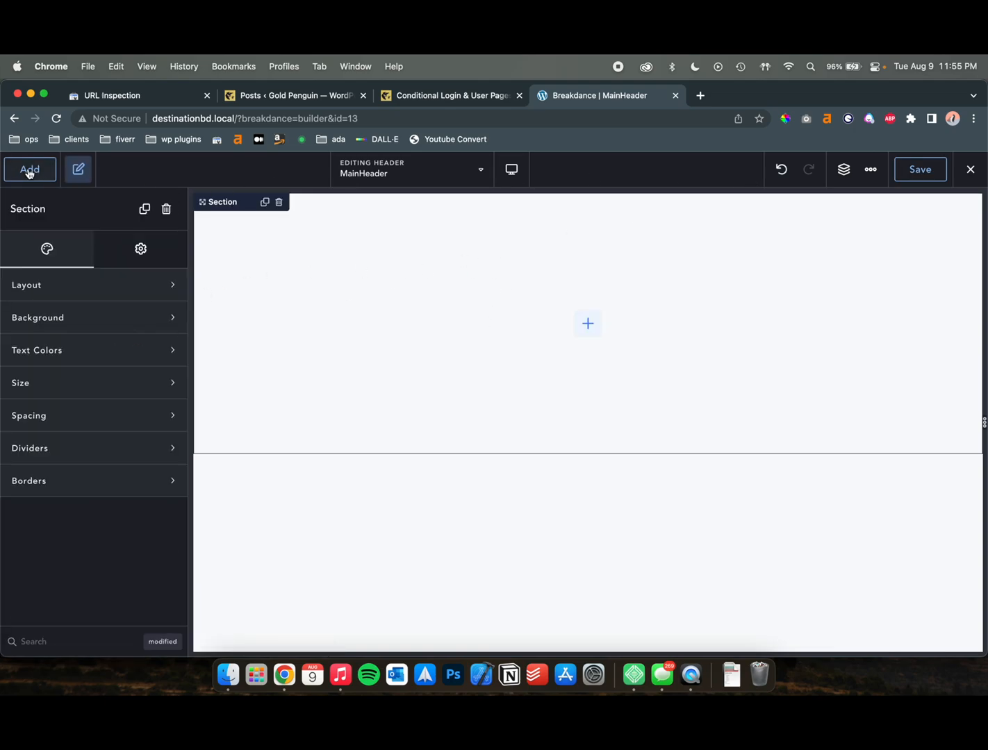
{"action": "left_click", "coordinate": [29, 169]}
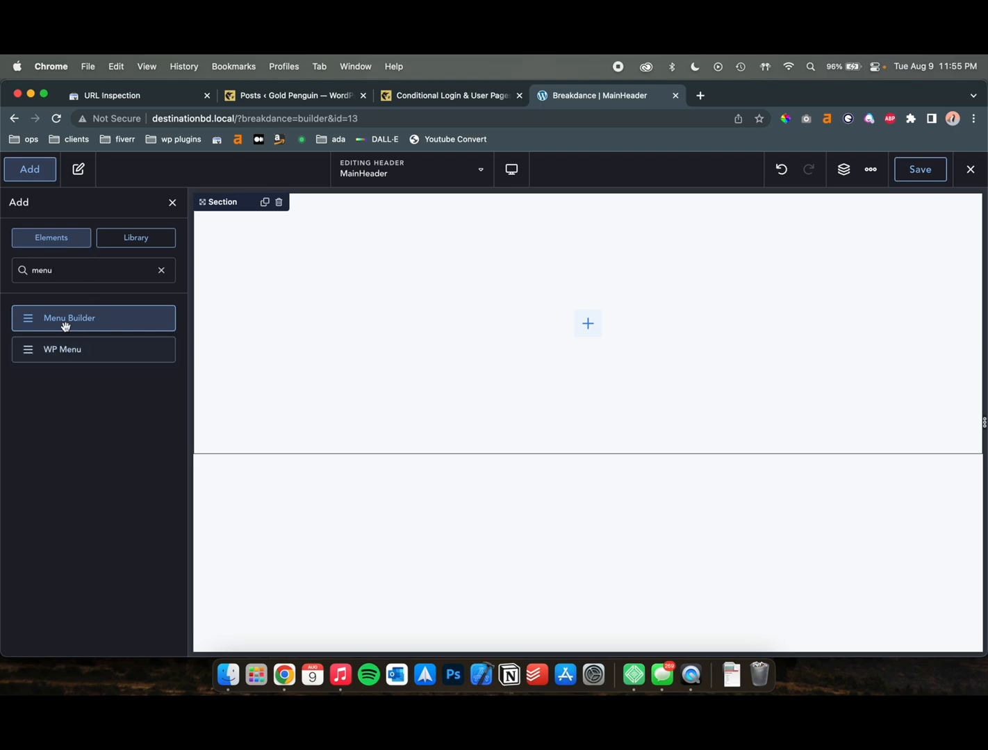
{"action": "left_click", "coordinate": [69, 318]}
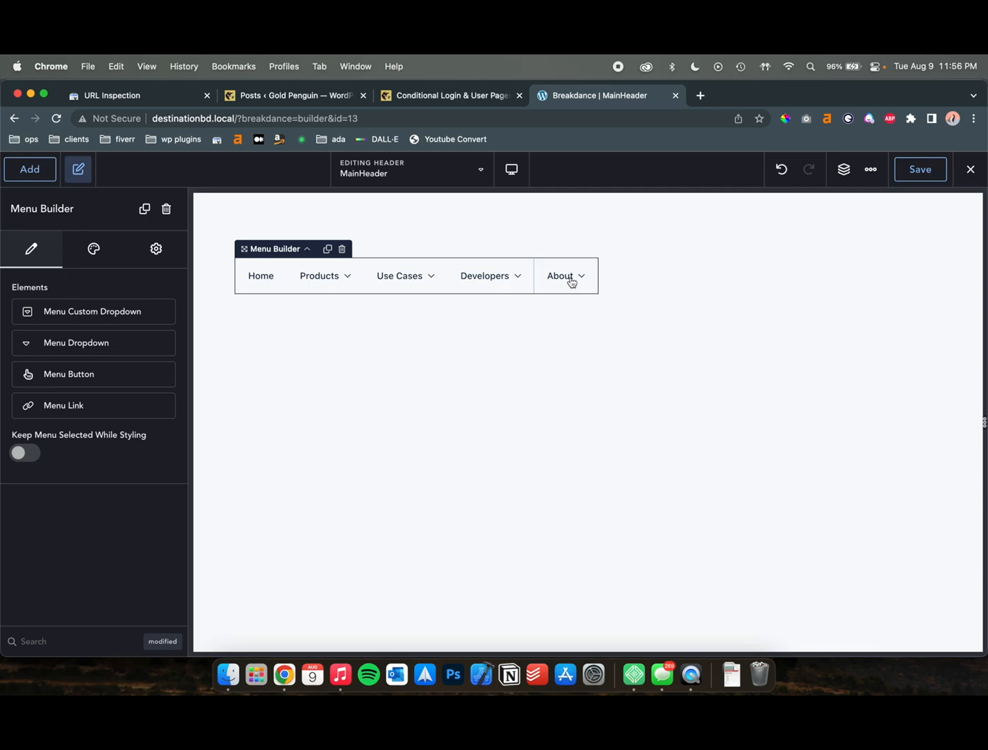
{"action": "mouse_move", "coordinate": [557, 282]}
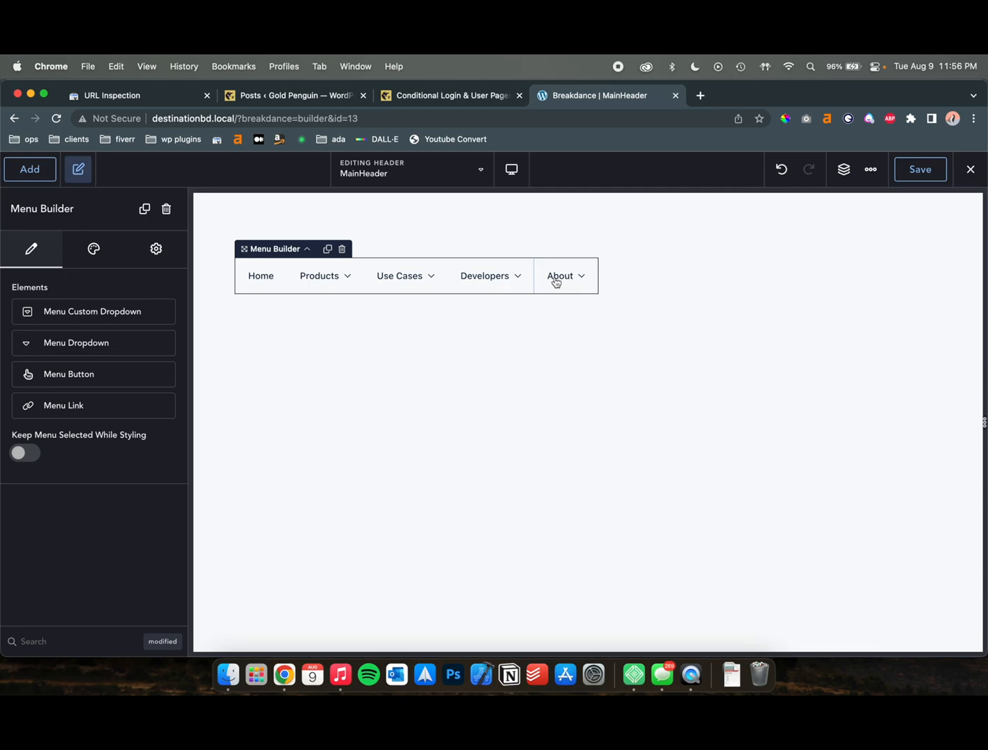
{"action": "mouse_move", "coordinate": [549, 292]}
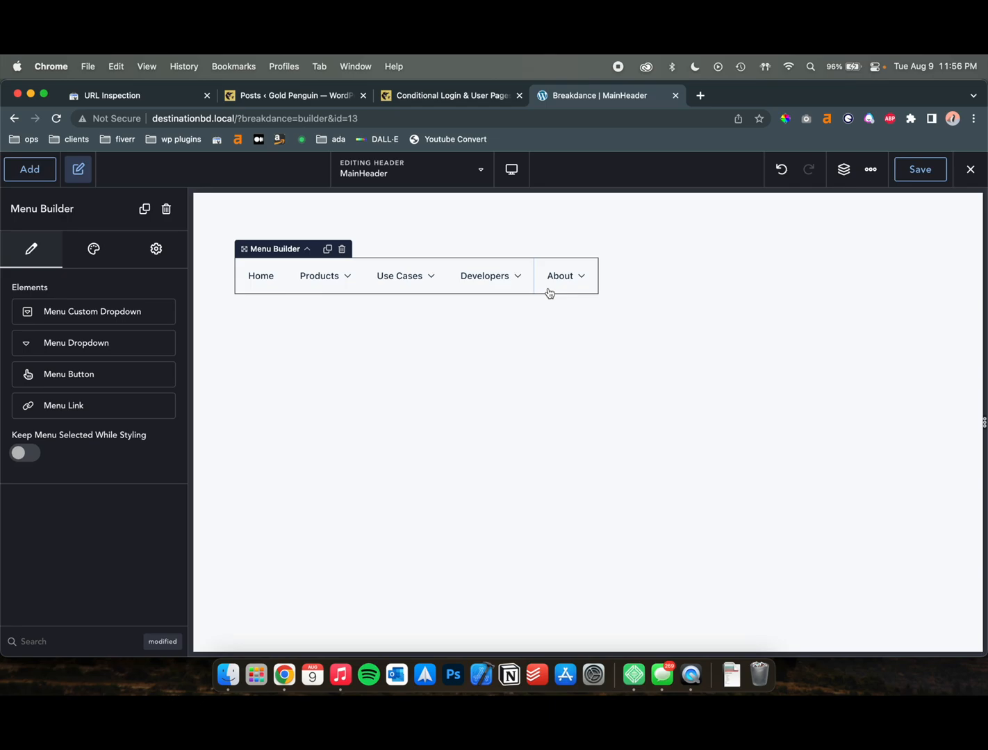
{"action": "mouse_move", "coordinate": [583, 285]}
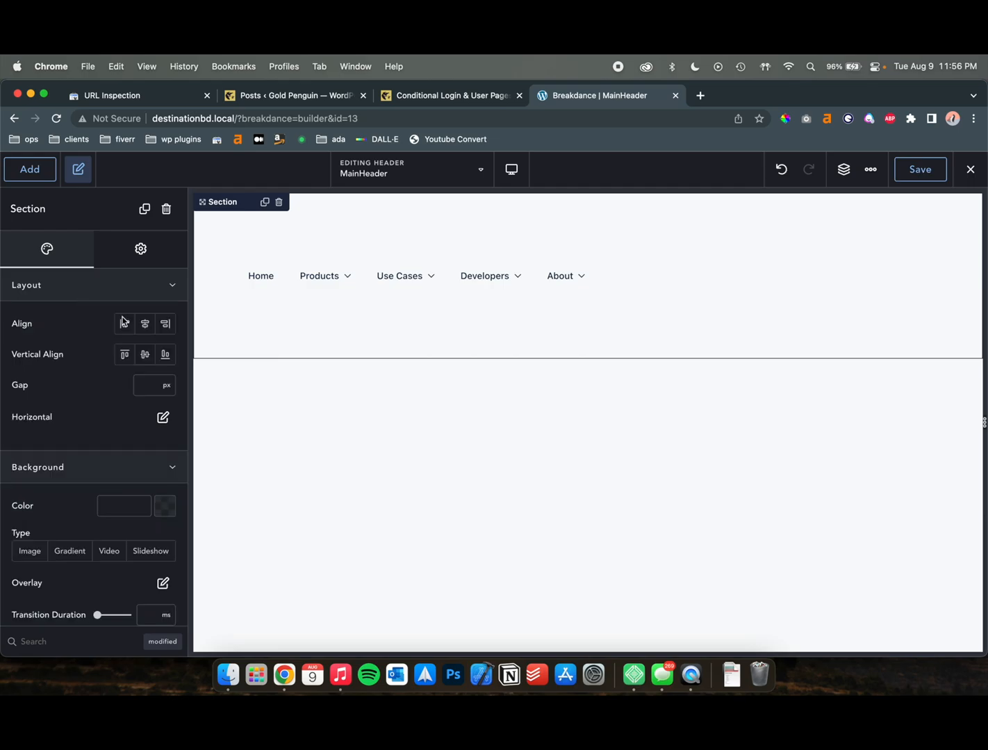
Right-align the menu and rename the About dropdown's text to Login
{"action": "left_click", "coordinate": [560, 276]}
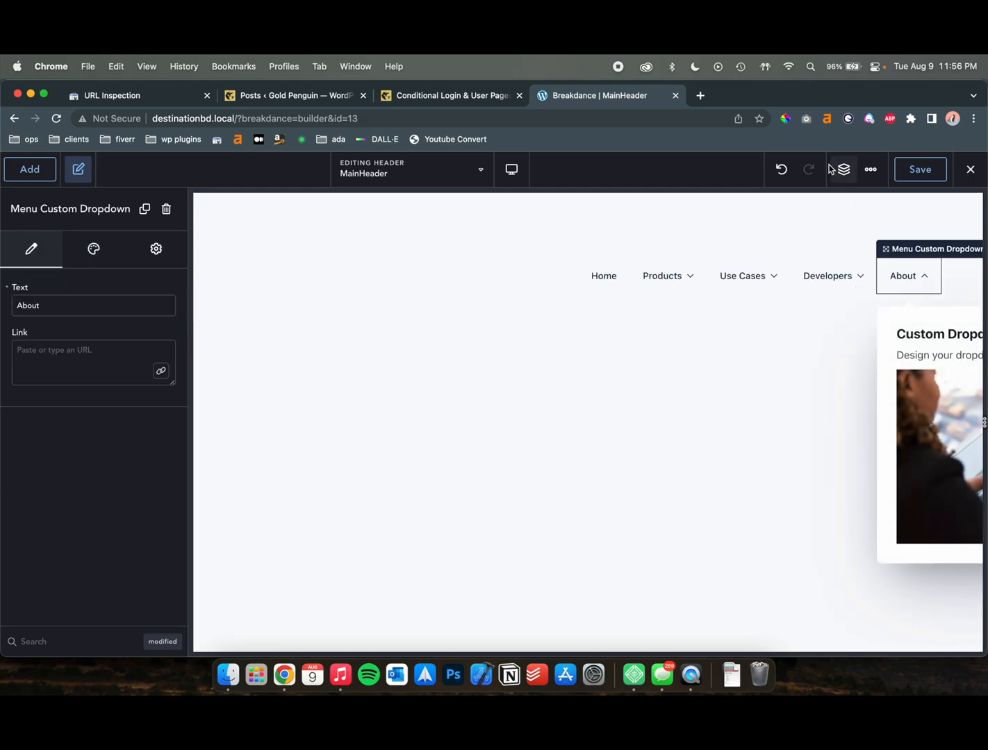
{"action": "left_click", "coordinate": [843, 169]}
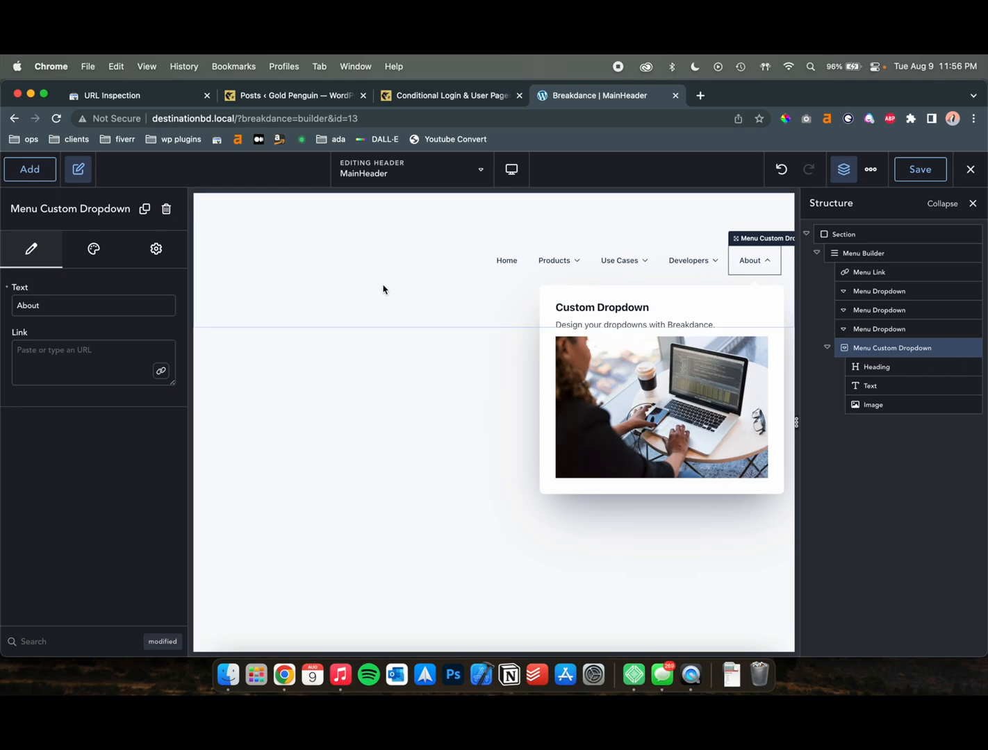
{"action": "type", "text": "Logi"}
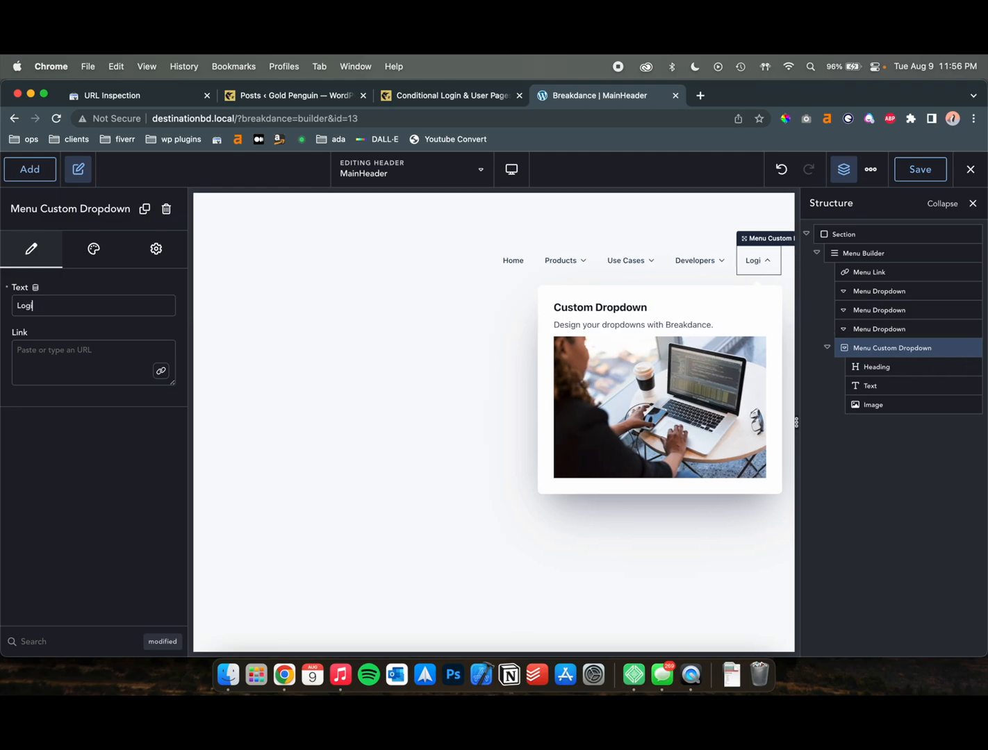
Edit the dropdown heading, remove its placeholder text and image, and add a Login Form element
{"action": "left_click", "coordinate": [876, 367]}
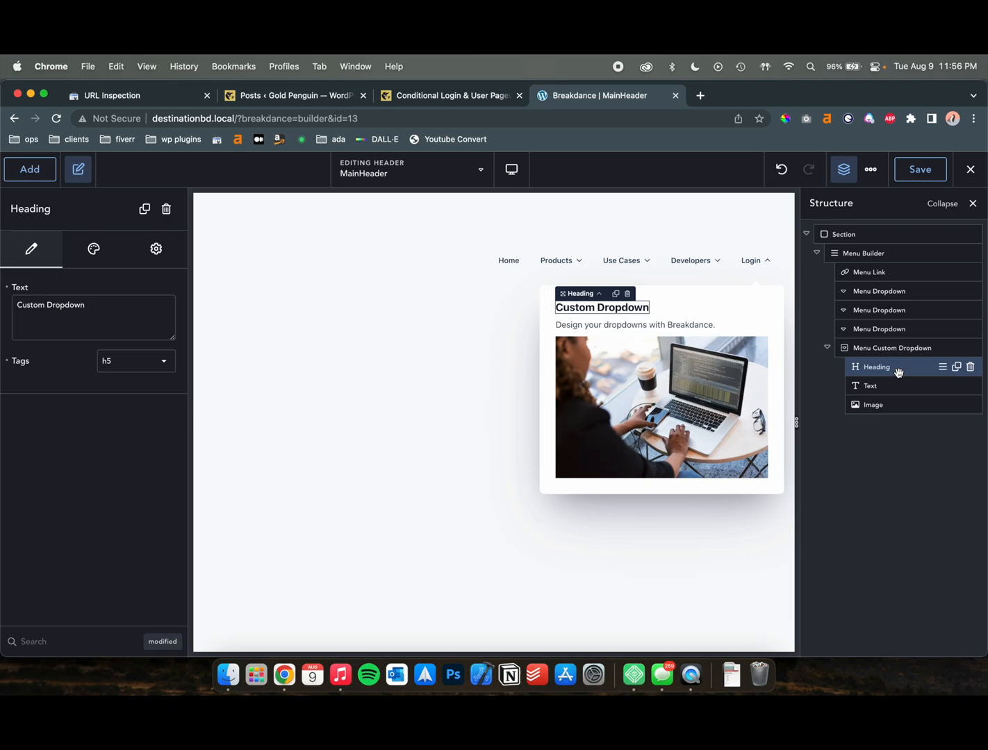
{"action": "left_click", "coordinate": [970, 367]}
{"action": "type", "text": "Login to your website ac"}
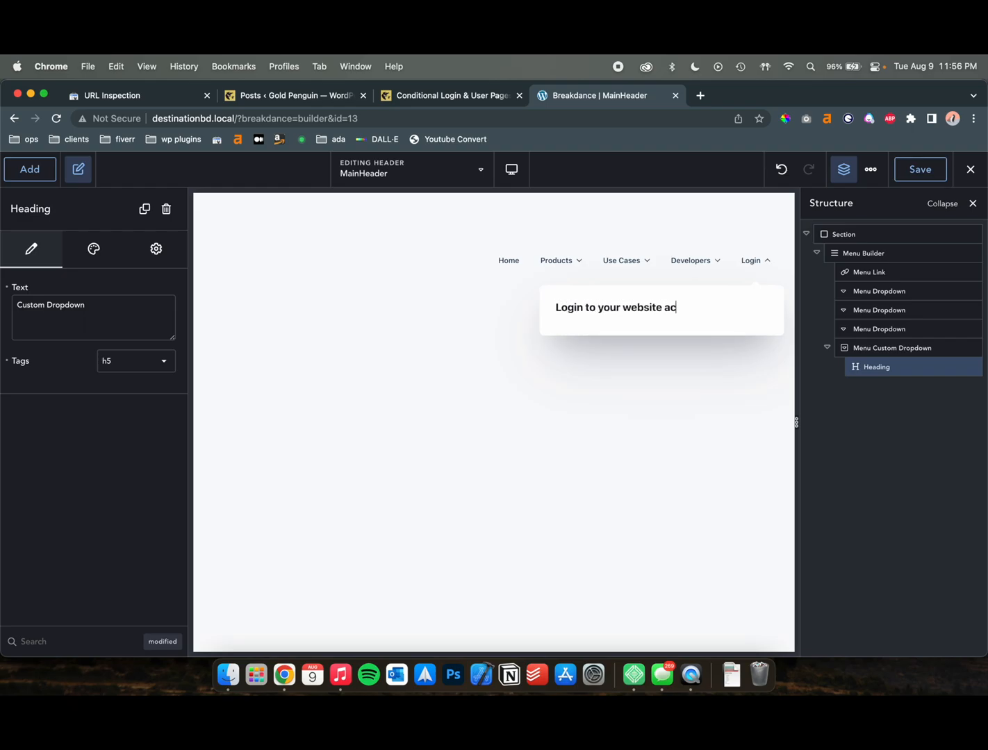
{"action": "left_click", "coordinate": [29, 169]}
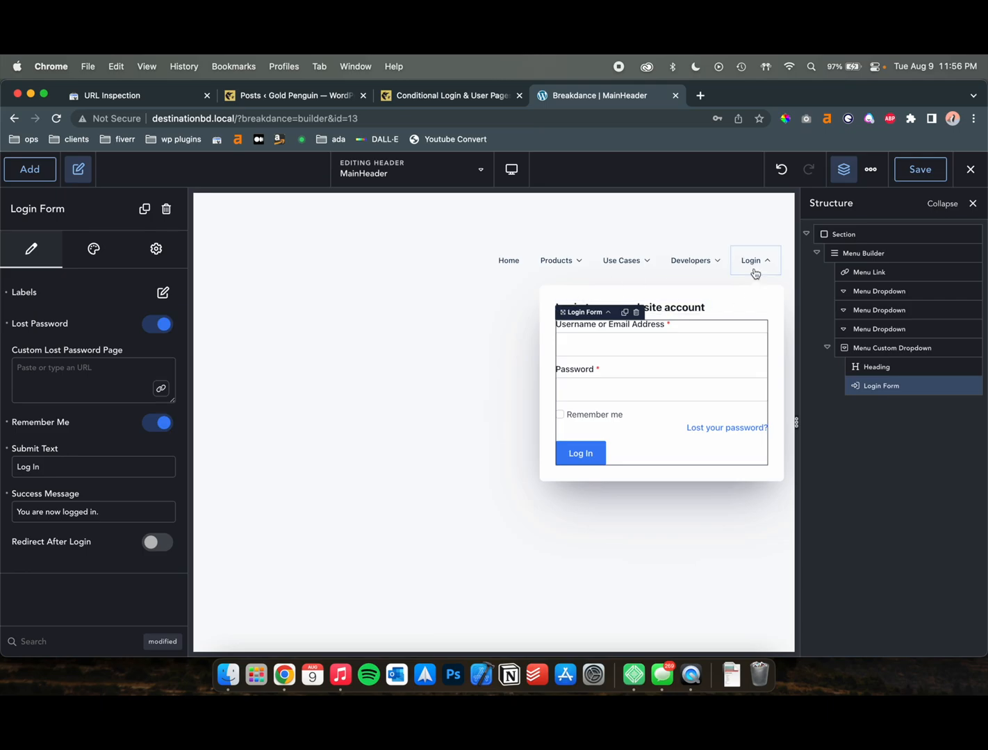
{"action": "mouse_move", "coordinate": [827, 325]}
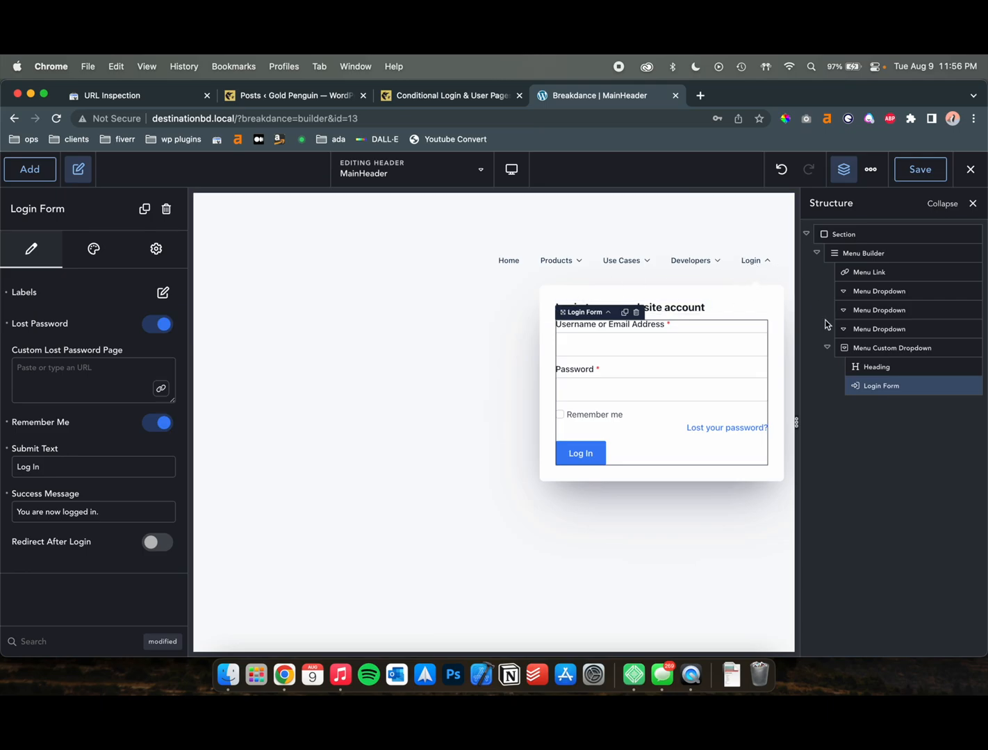
Give the Login dropdown a display condition: User Logged In Status is logged out, and apply it
{"action": "left_click", "coordinate": [892, 348]}
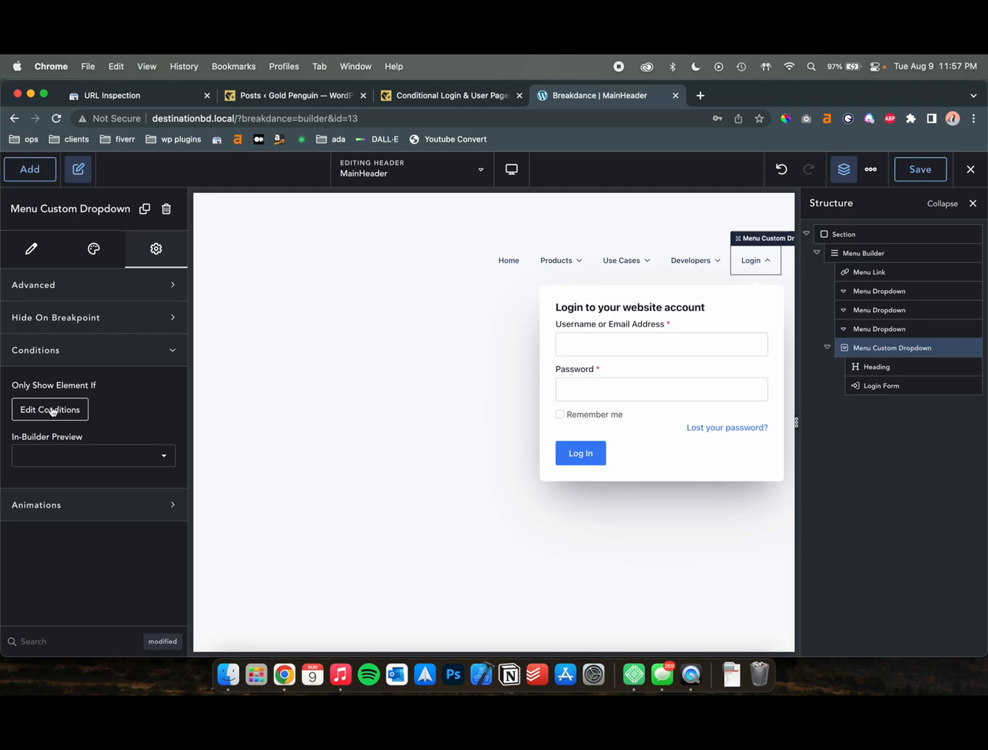
{"action": "left_click", "coordinate": [49, 410]}
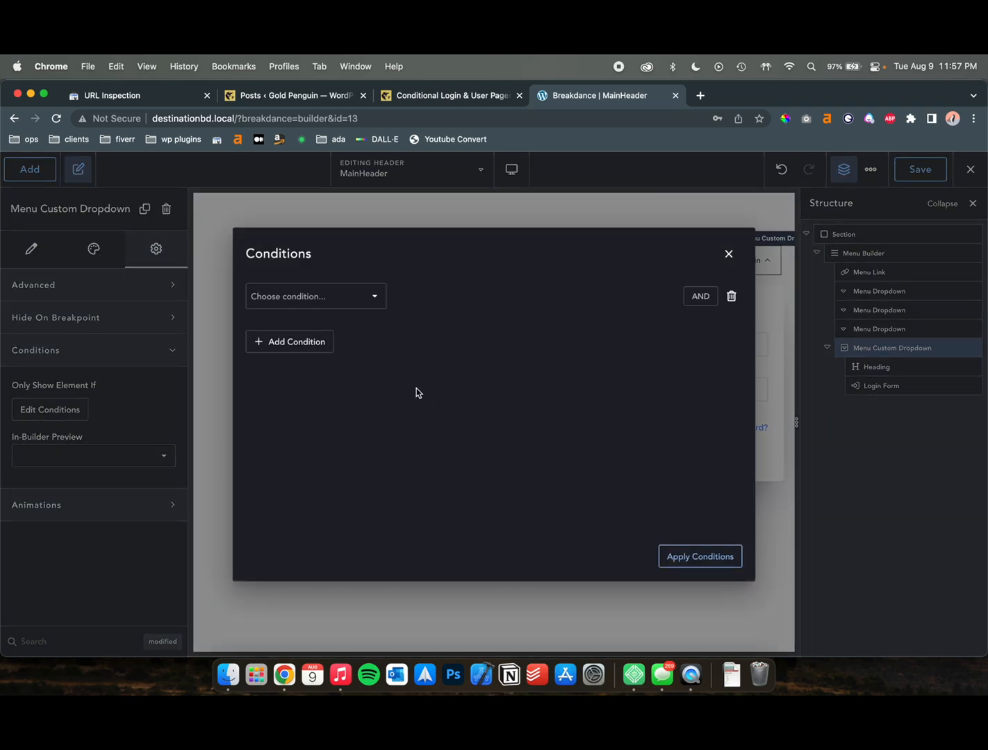
{"action": "left_click", "coordinate": [314, 296]}
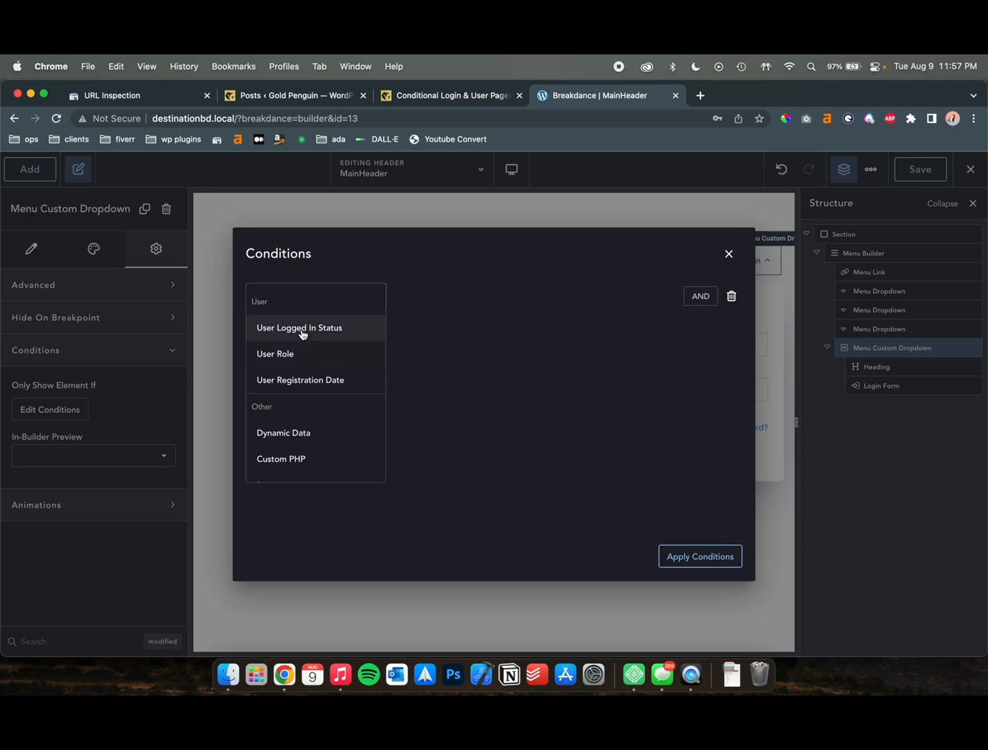
{"action": "left_click", "coordinate": [299, 328]}
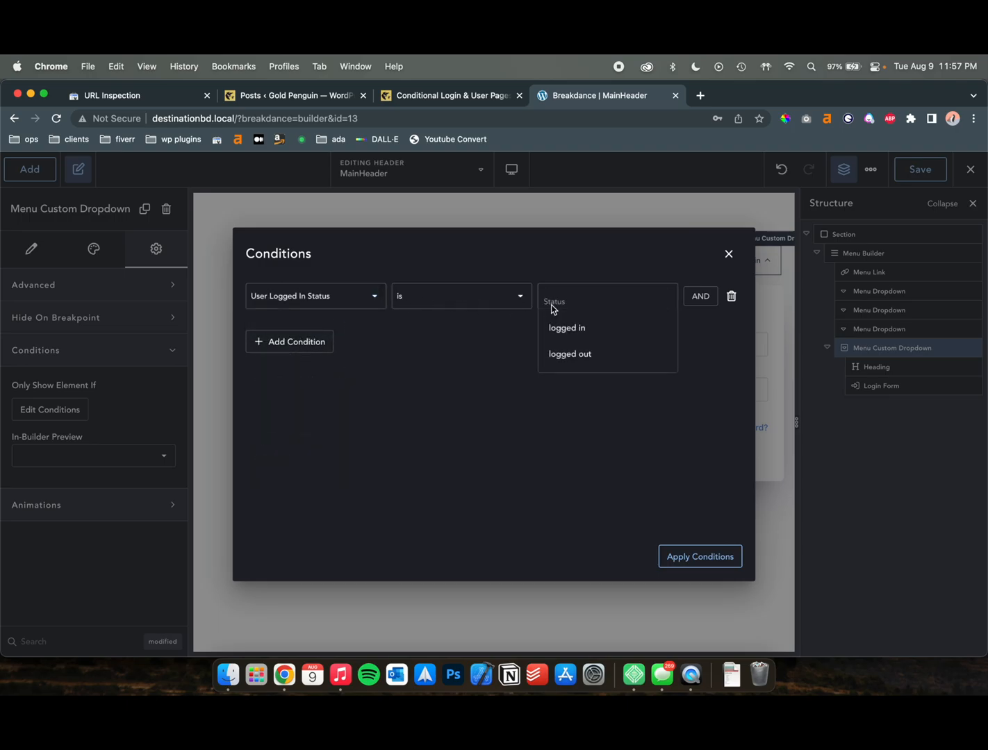
{"action": "left_click", "coordinate": [570, 354]}
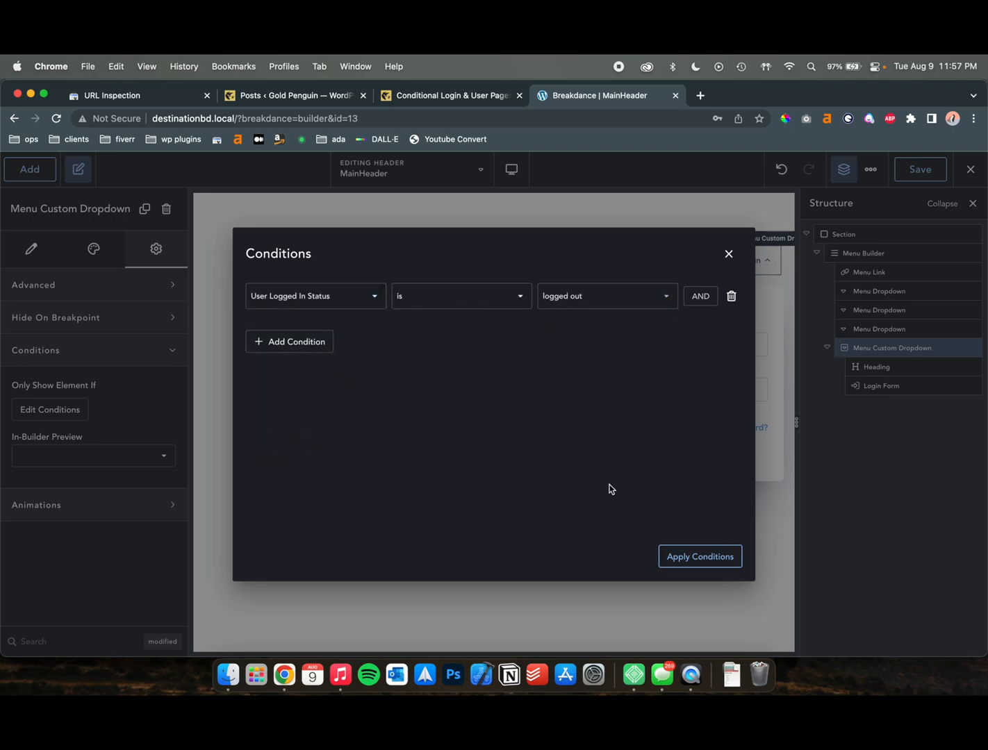
{"action": "left_click", "coordinate": [700, 557]}
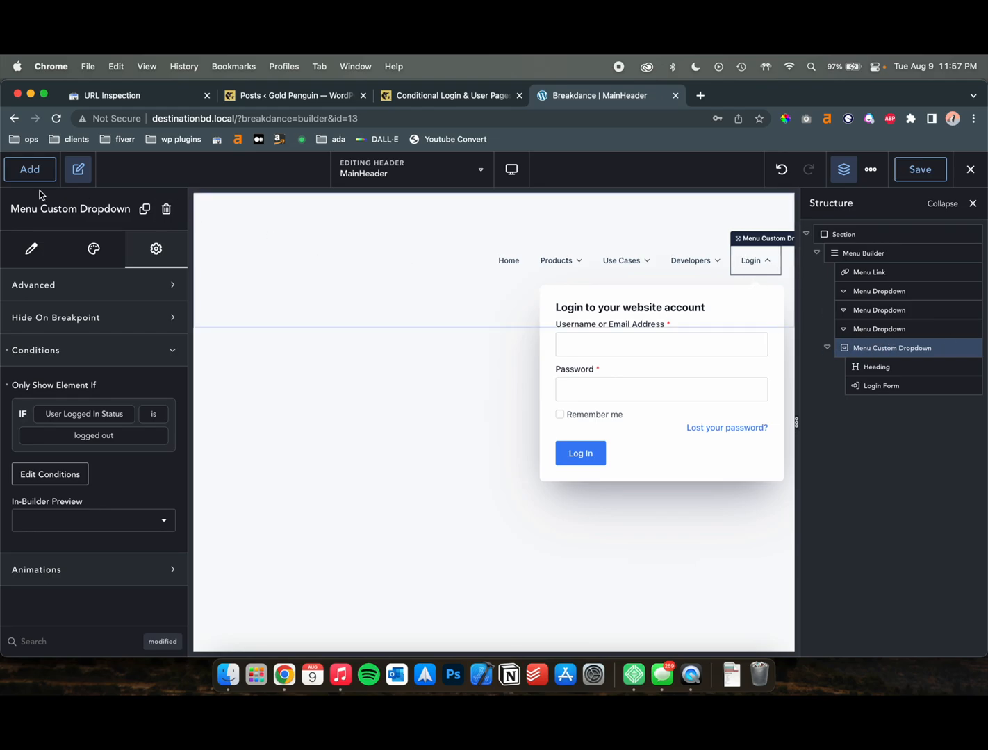
Search the add-elements list for 'menu' and insert a Menu Link element
{"action": "left_click", "coordinate": [29, 169]}
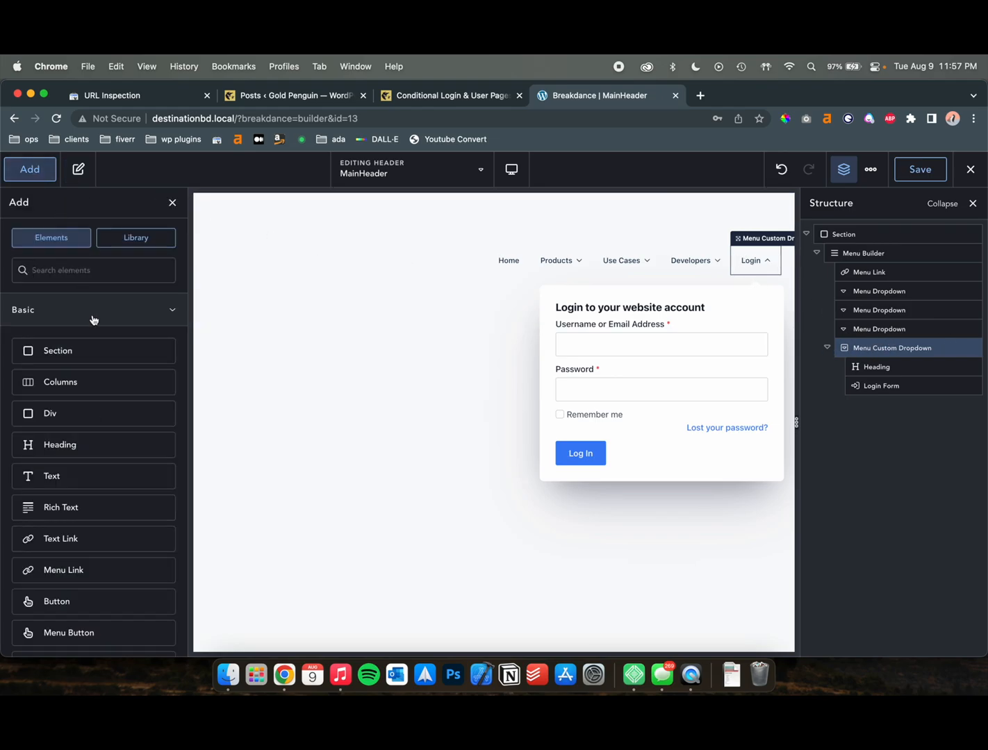
{"action": "type", "text": "menu"}
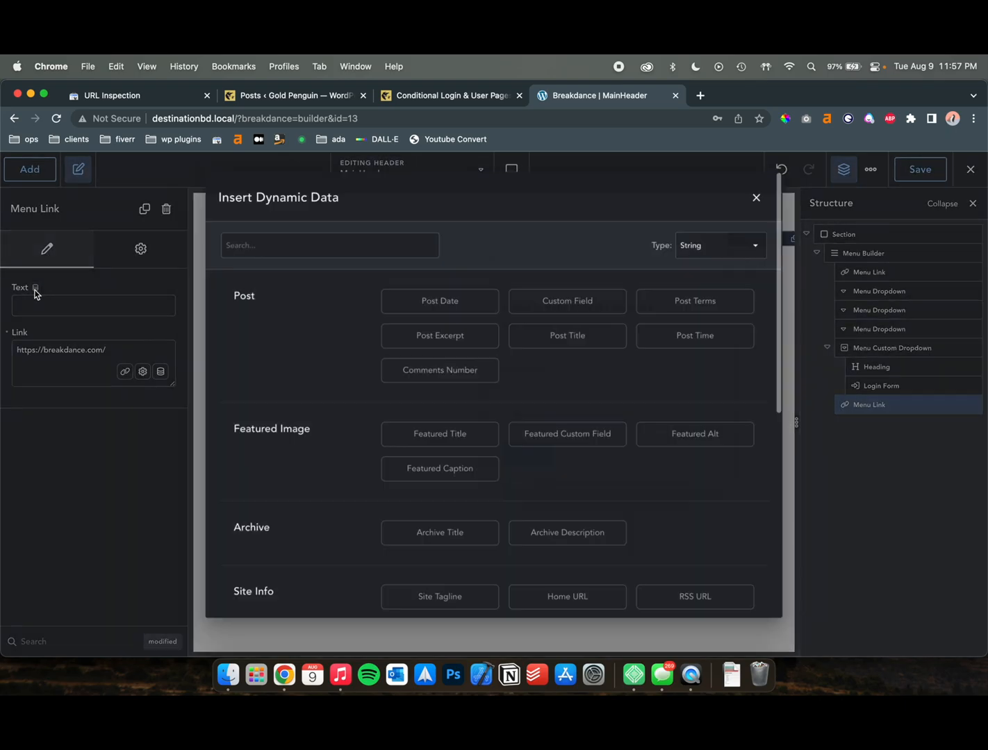
{"action": "scroll", "scroll_direction": "down", "scroll_amount": 3}
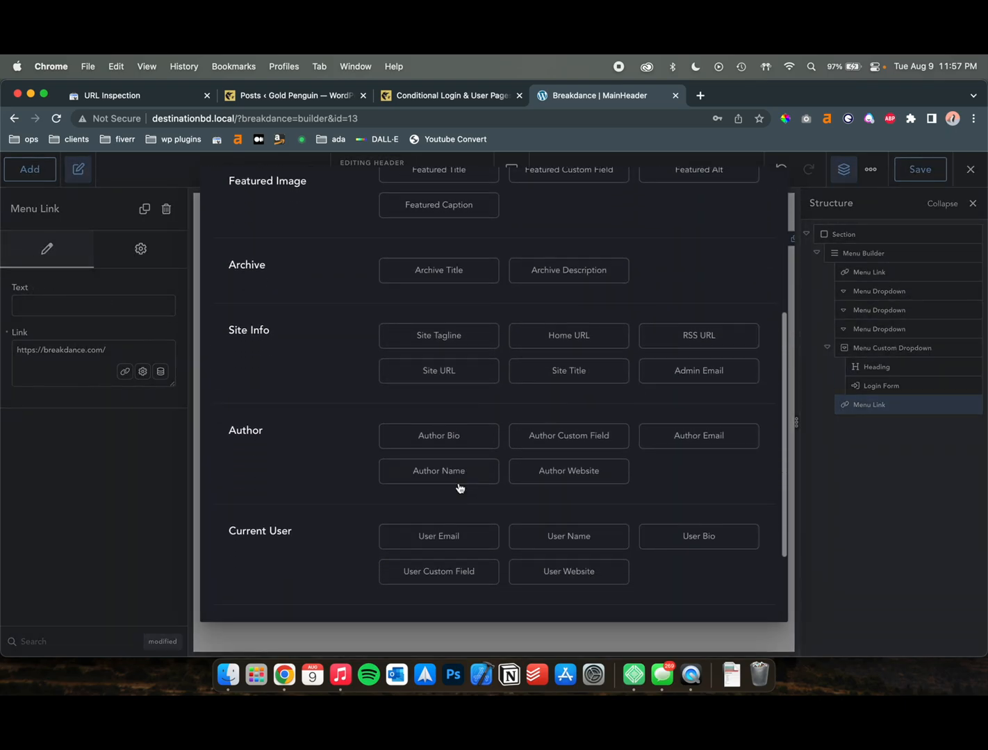
{"action": "scroll", "scroll_direction": "down", "scroll_amount": 3}
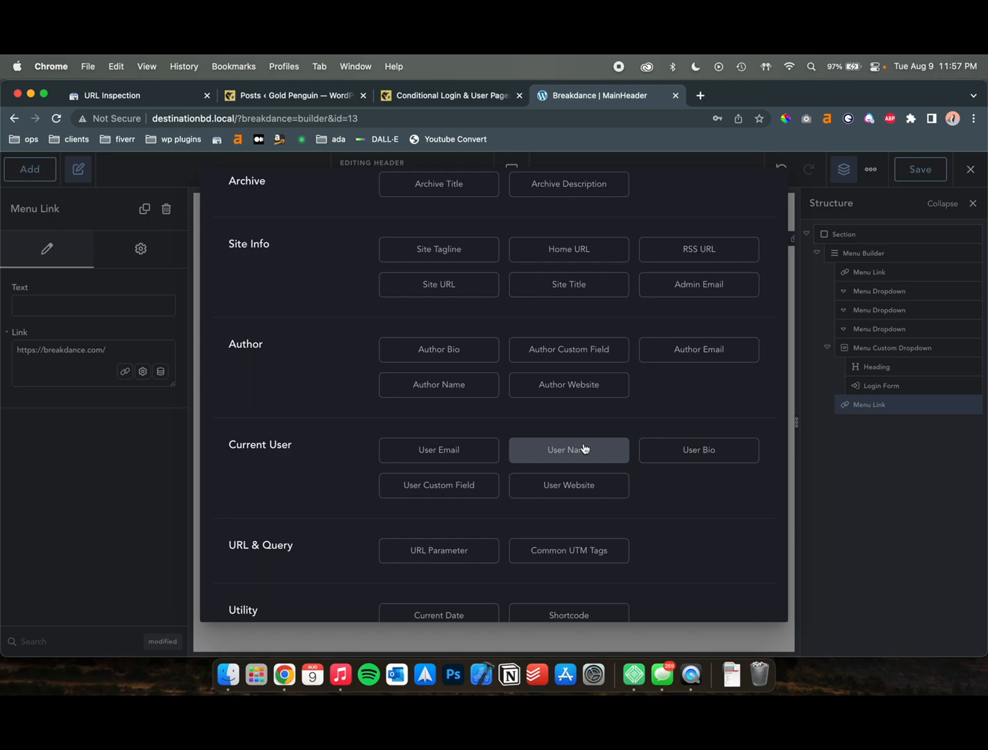
Set the link text to dynamic Current User > User Name with 'Welcome,' before the content
{"action": "left_click", "coordinate": [568, 450]}
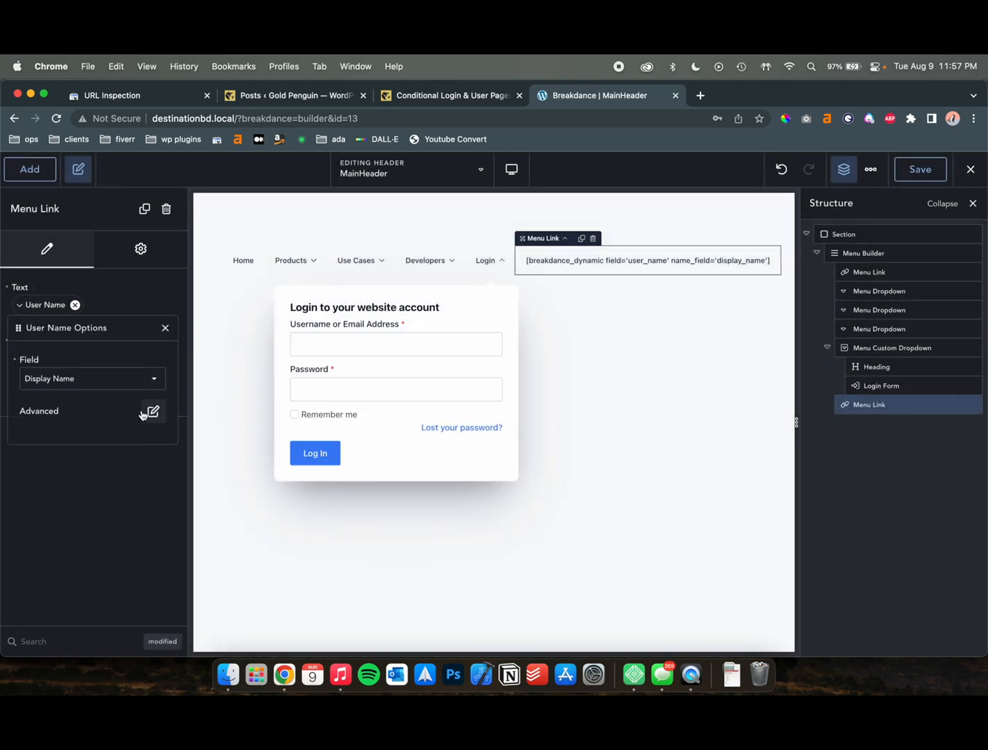
{"action": "type", "text": "Welcome, '"}
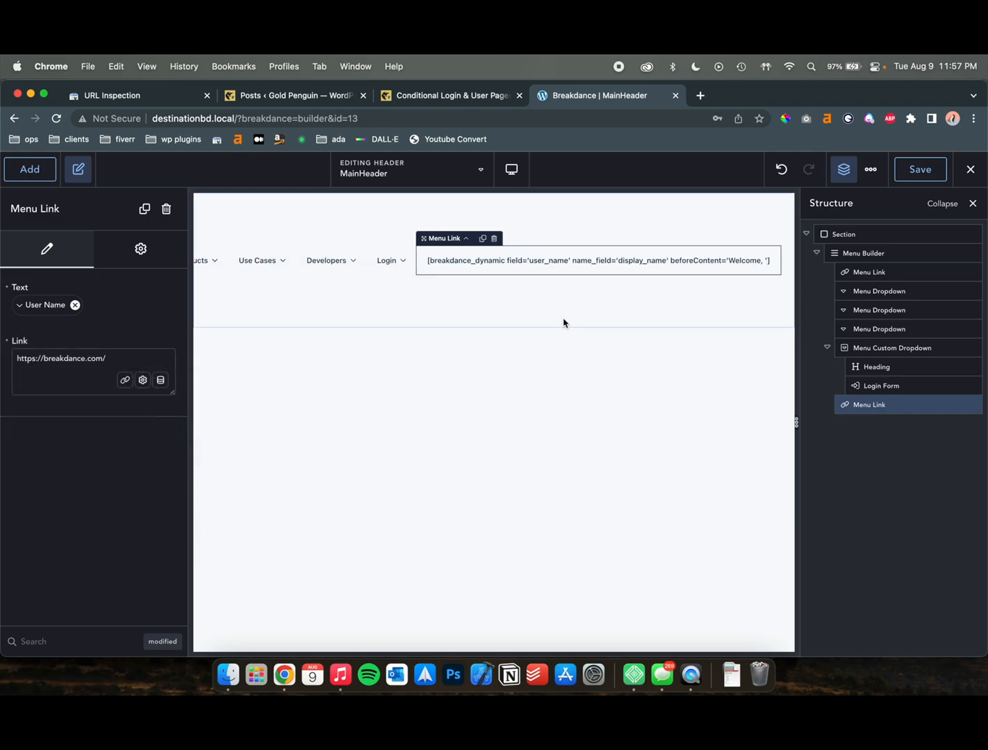
{"action": "mouse_move", "coordinate": [539, 289]}
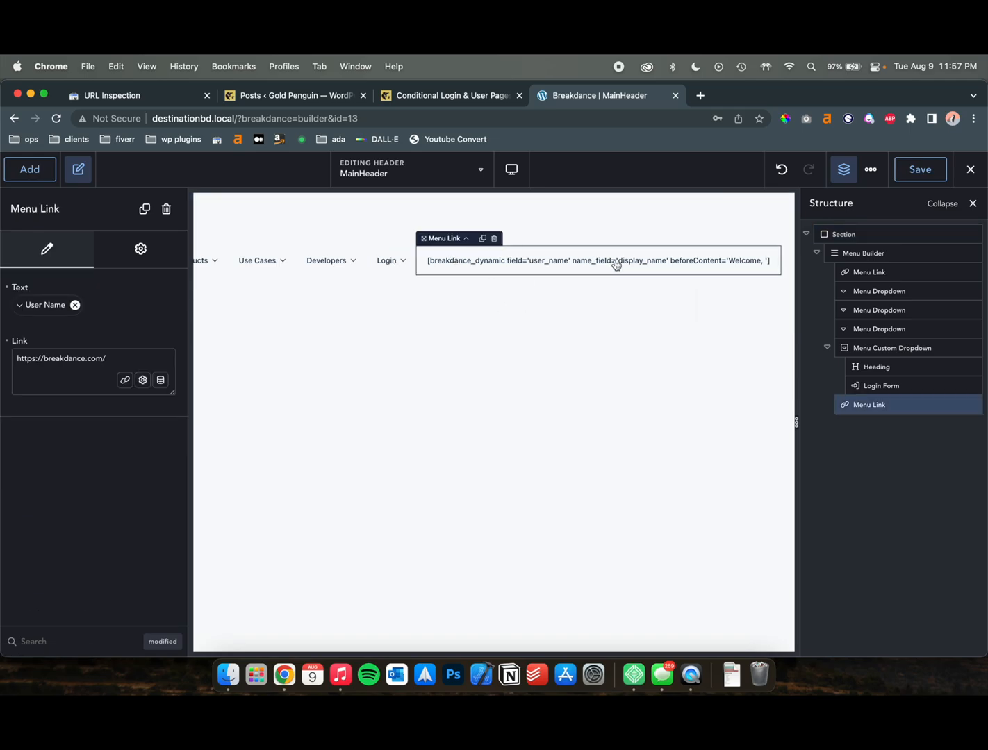
{"action": "left_click", "coordinate": [45, 305]}
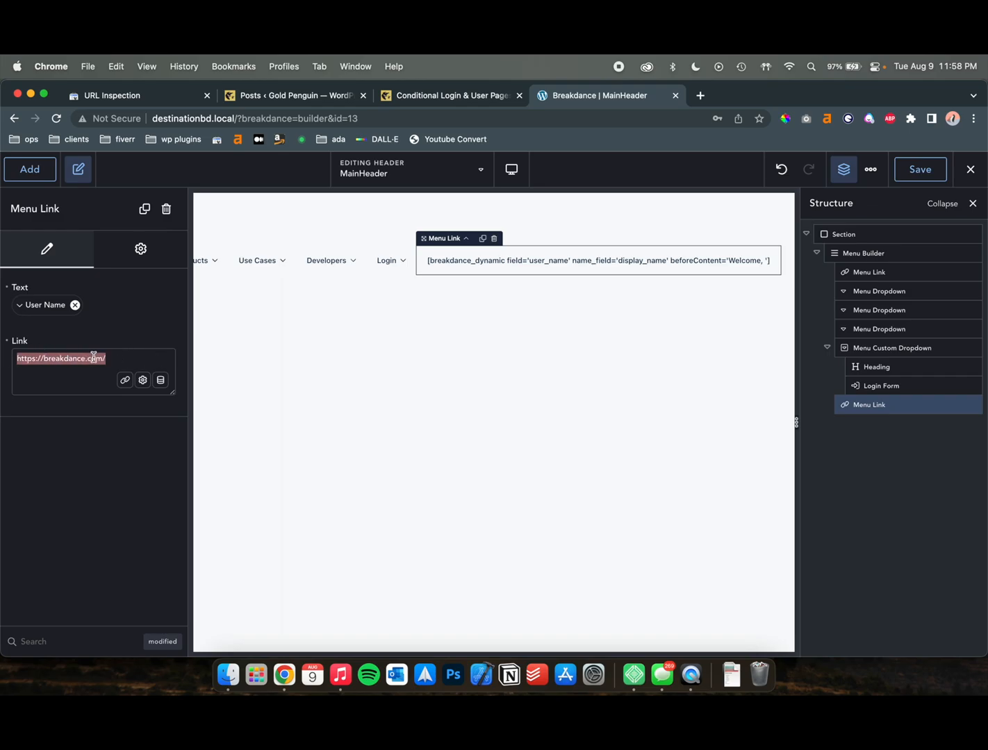
Give the Welcome link a display condition: User Logged In Status is logged in, and apply it
{"action": "left_click", "coordinate": [141, 249]}
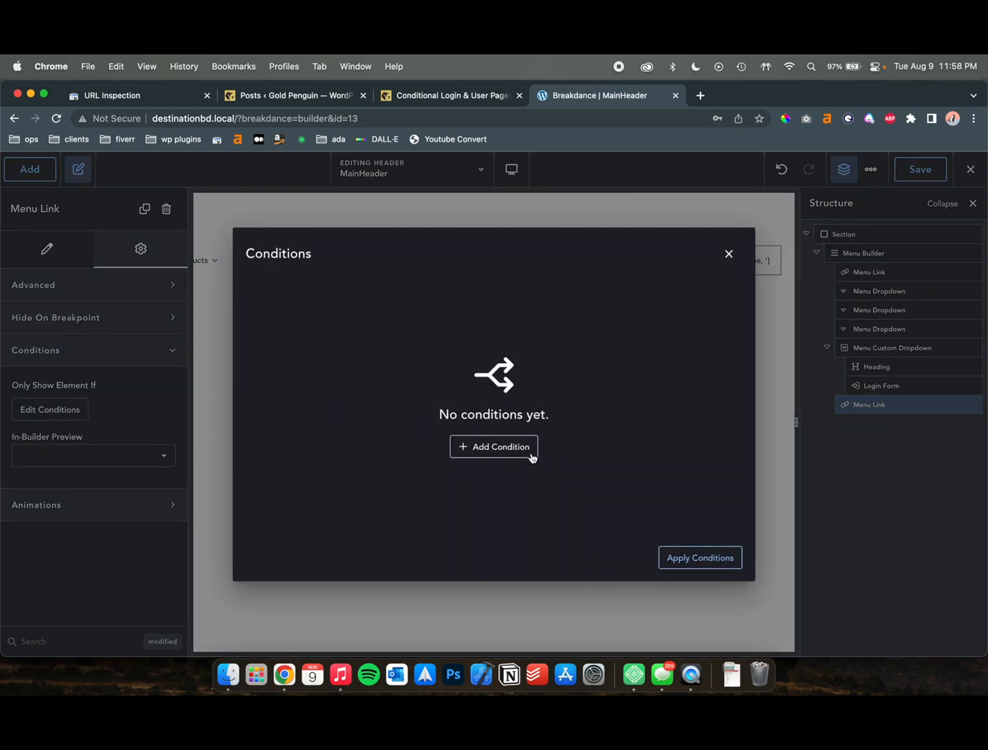
{"action": "left_click", "coordinate": [494, 447]}
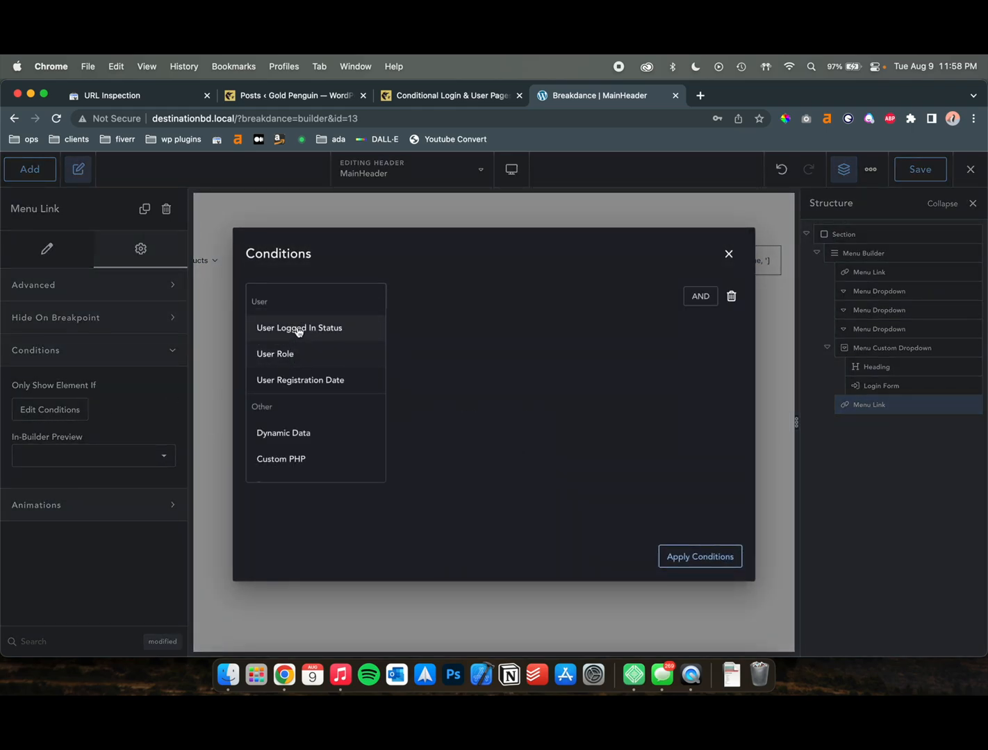
{"action": "left_click", "coordinate": [299, 328]}
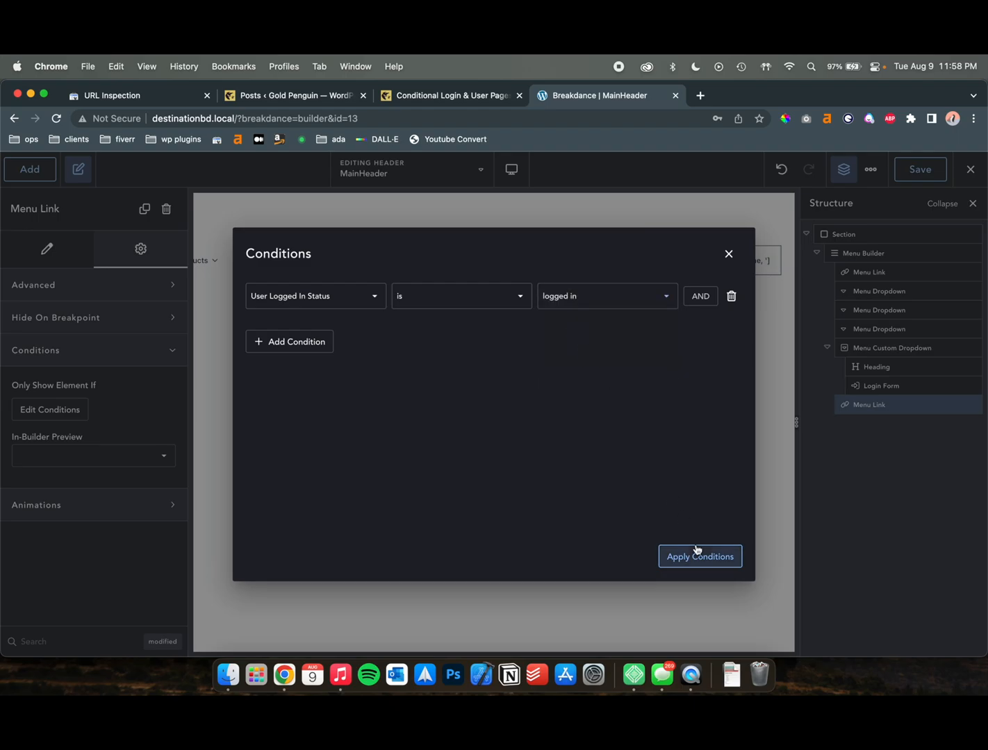
{"action": "left_click", "coordinate": [699, 557]}
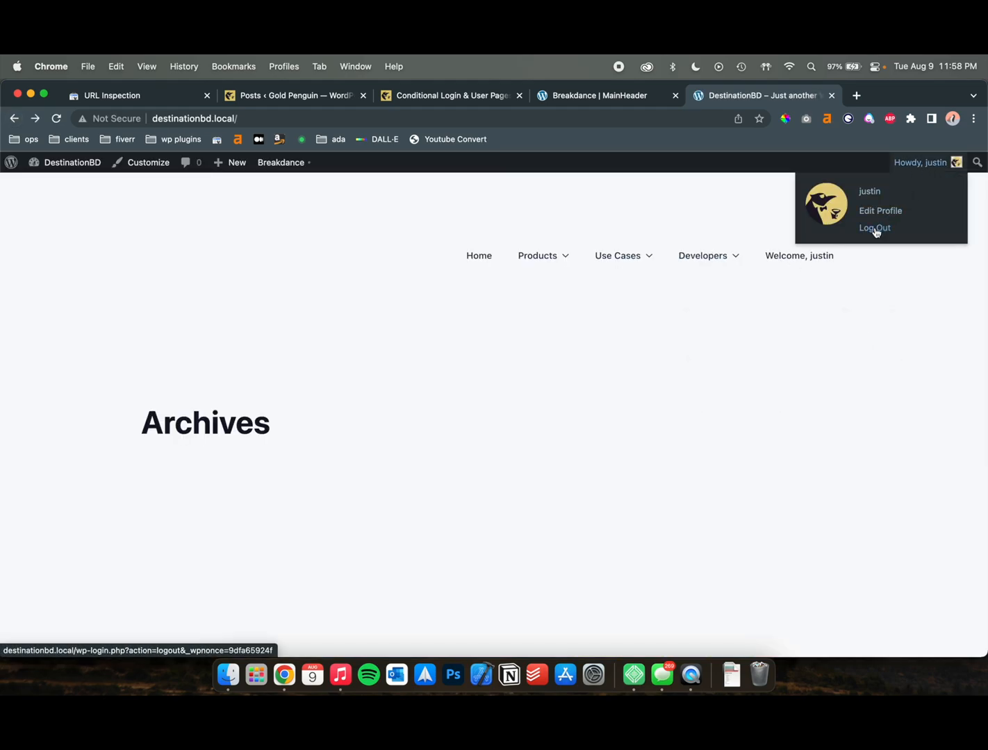
Log out on the live site and log back in through the header's Login dropdown form with autofilled credentials
{"action": "left_click", "coordinate": [874, 228]}
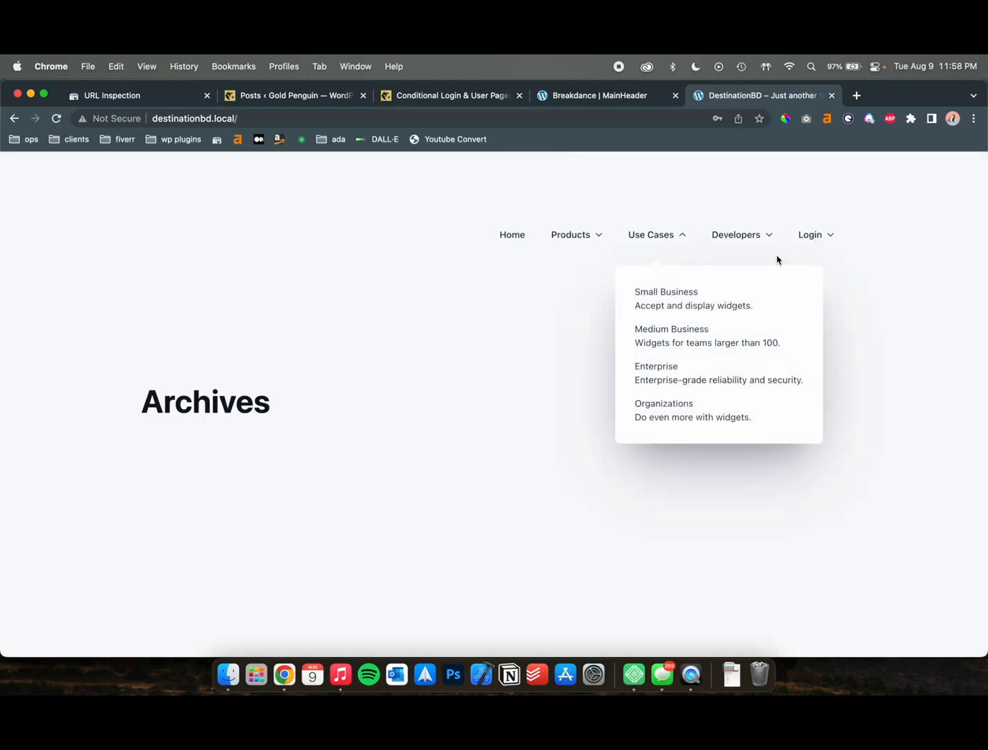
{"action": "left_click", "coordinate": [811, 234]}
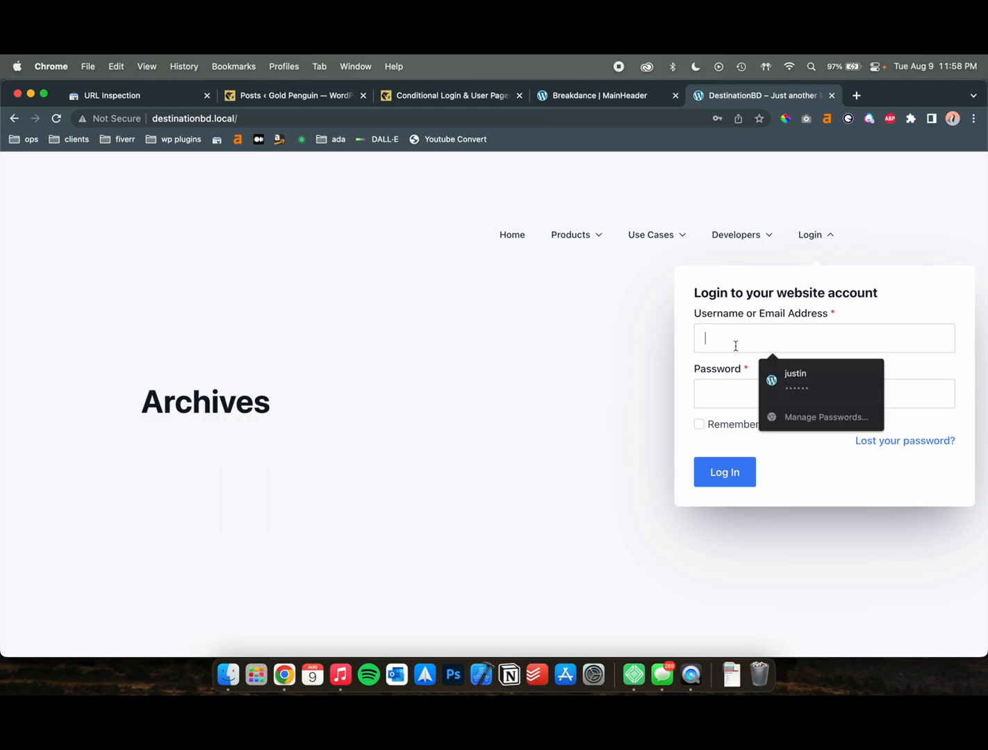
{"action": "left_click", "coordinate": [795, 380]}
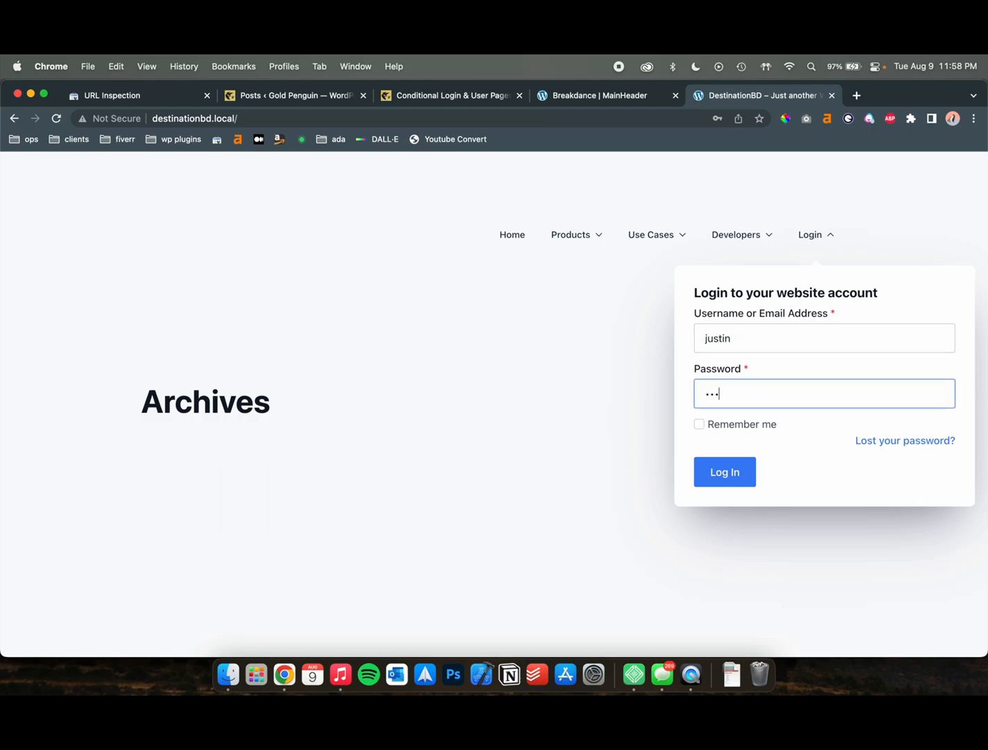
{"action": "left_click", "coordinate": [724, 472]}
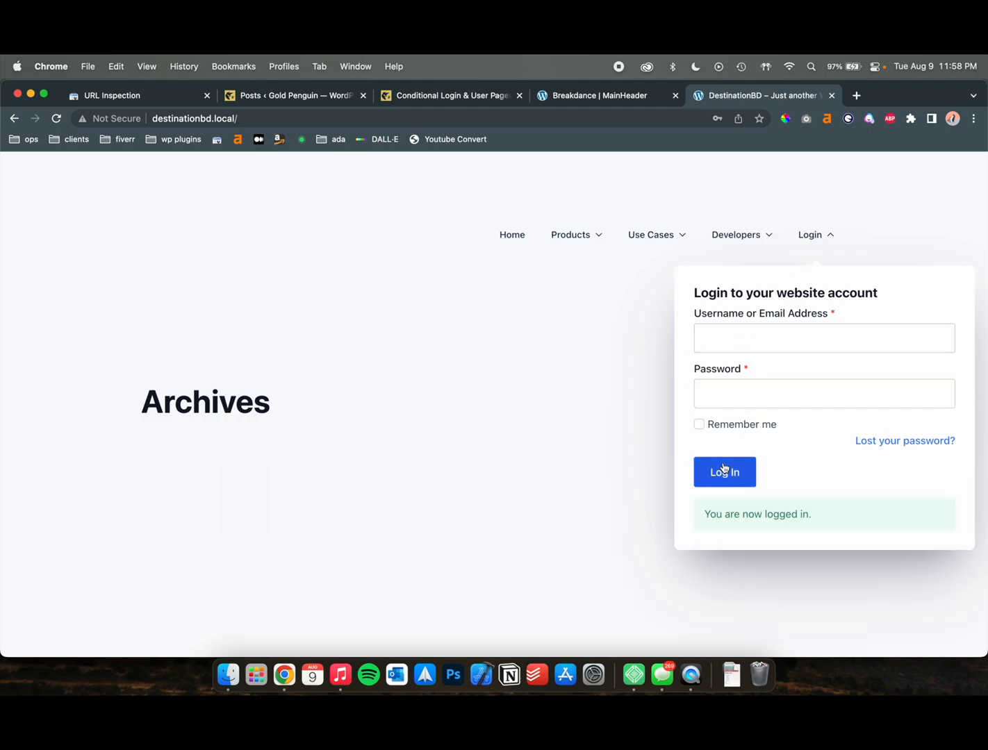
Reload the page to confirm 'Welcome, justin' replaced Login, then check the Developers dropdown
{"action": "left_click", "coordinate": [724, 472]}
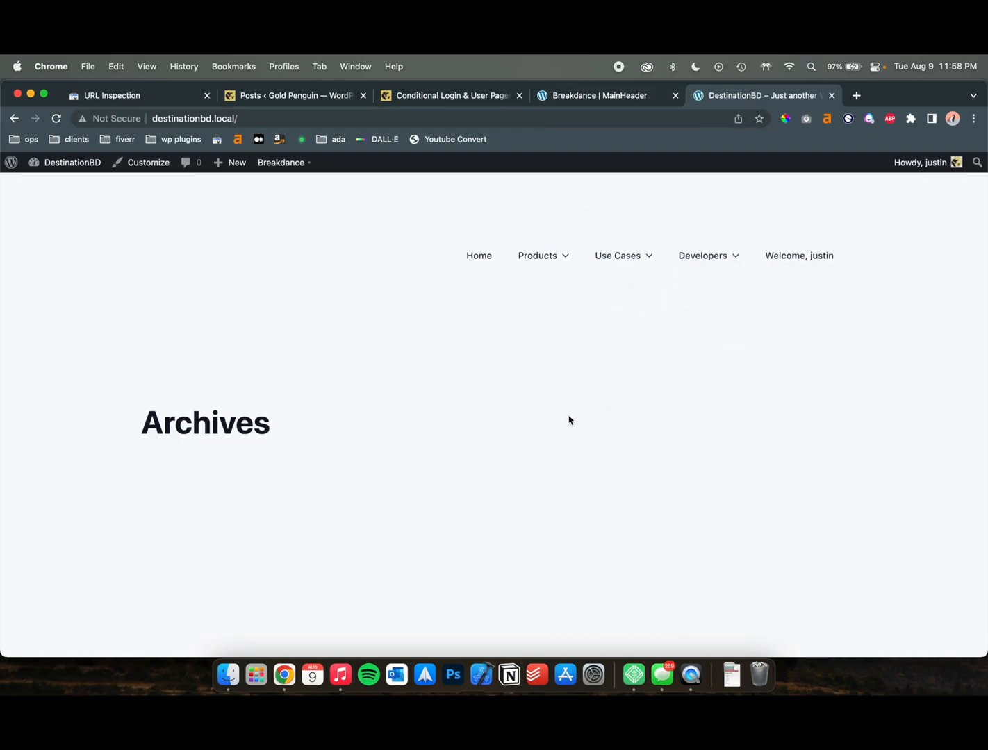
{"action": "mouse_move", "coordinate": [800, 259]}
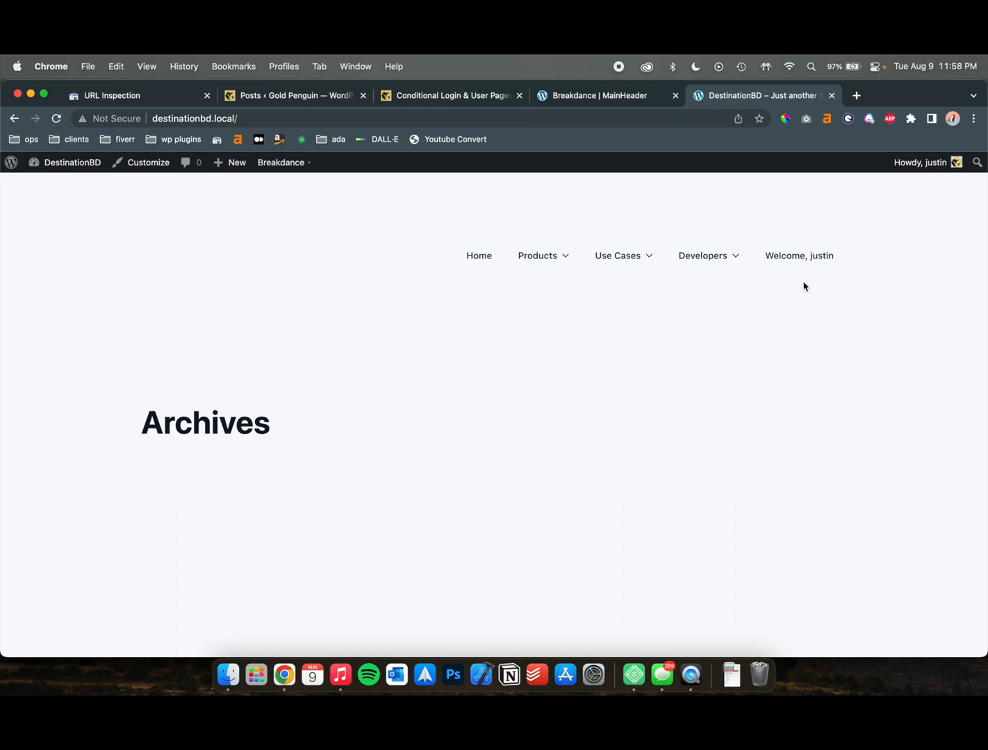
{"action": "mouse_move", "coordinate": [810, 249]}
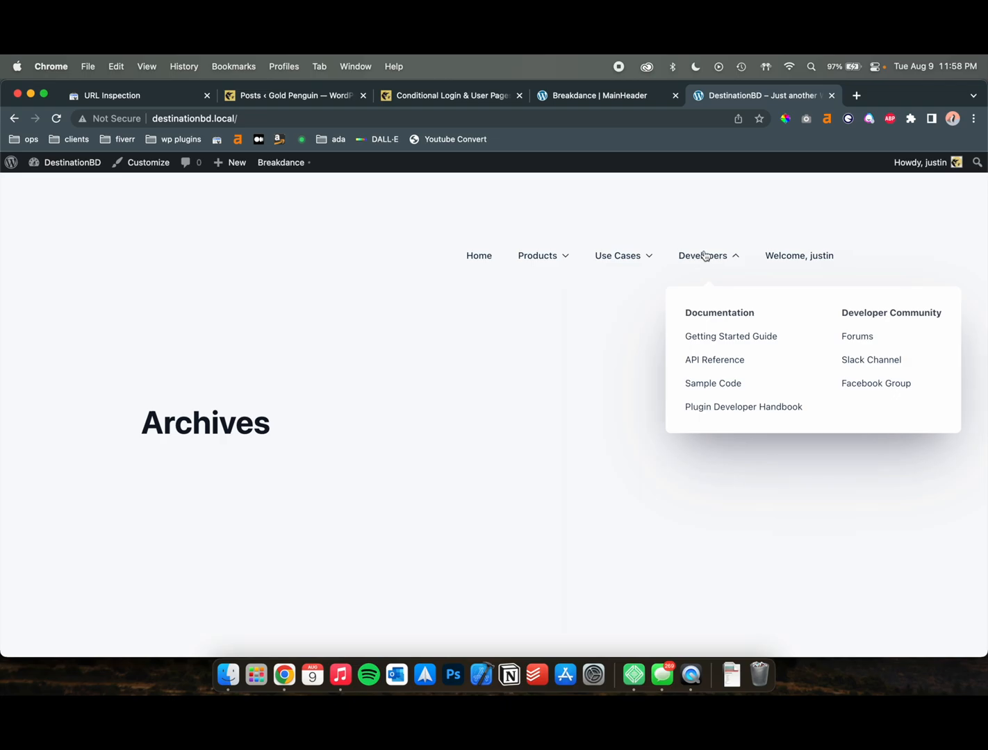
{"action": "left_click", "coordinate": [599, 95]}
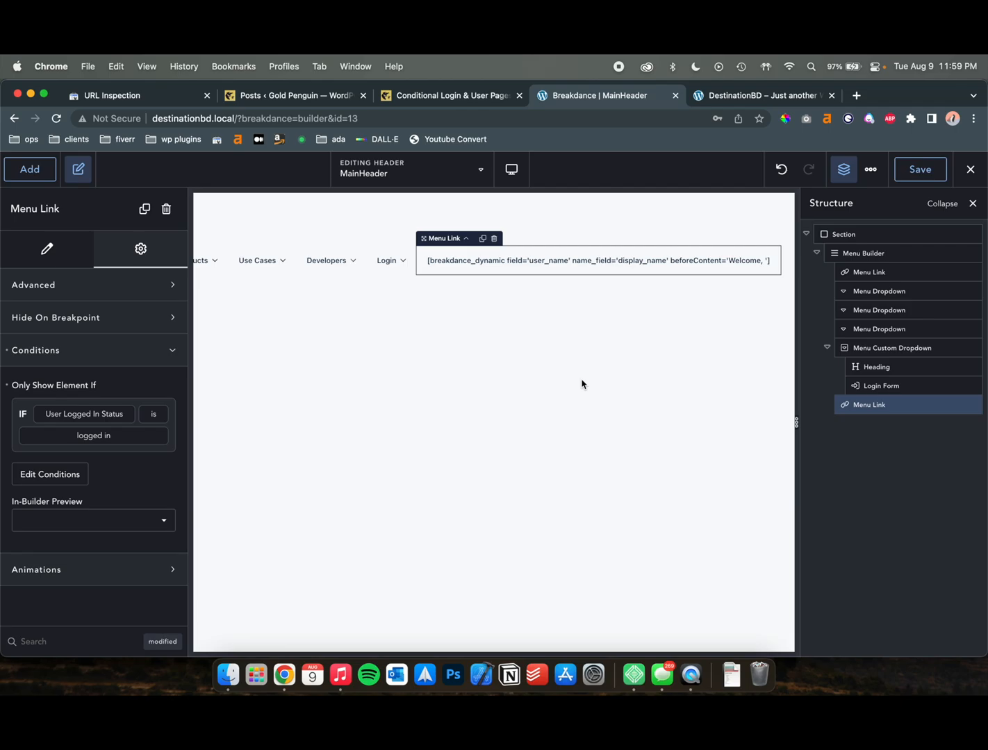
{"action": "mouse_move", "coordinate": [594, 381]}
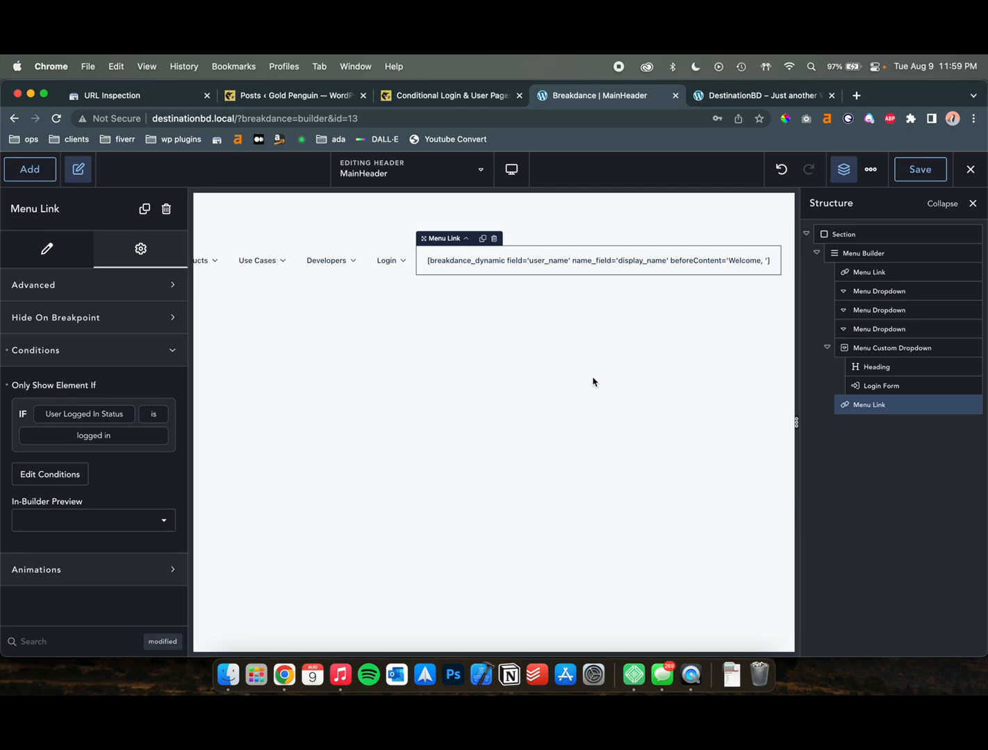